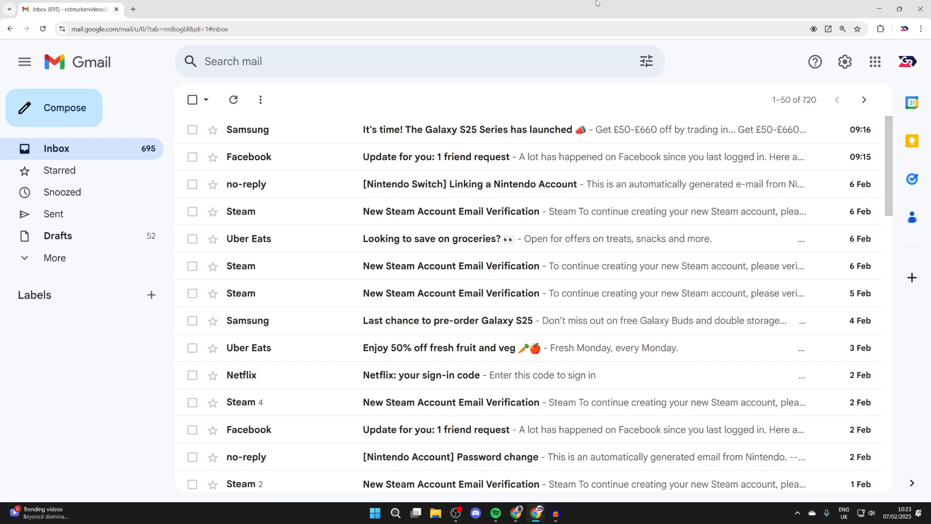
{"action": "mouse_move", "coordinate": [377, 13]}
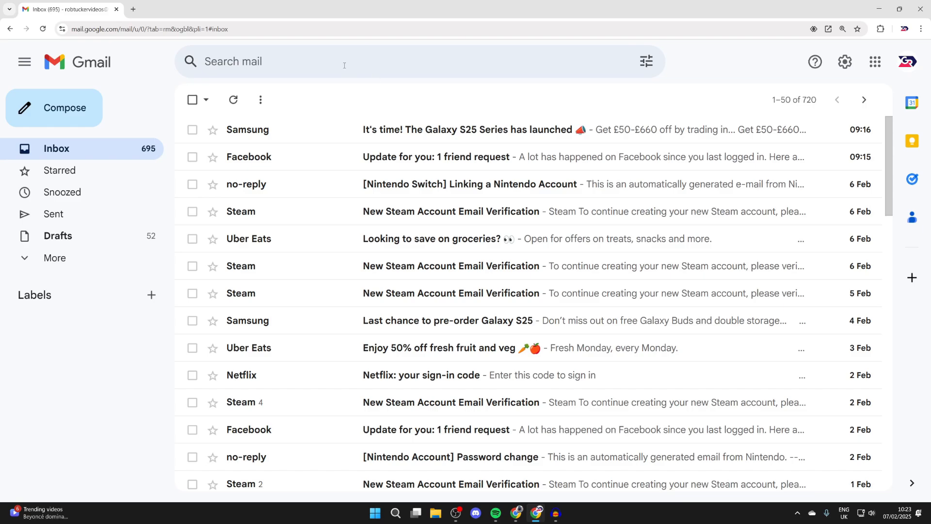
{"action": "mouse_move", "coordinate": [609, 53]}
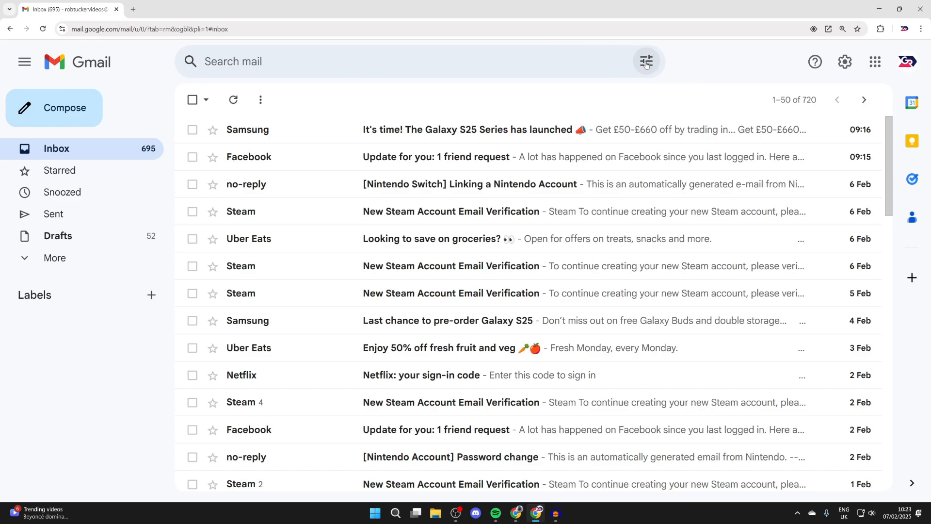
Enter 'samsung' as the subject in Gmail's advanced search options.
{"action": "left_click", "coordinate": [645, 61]}
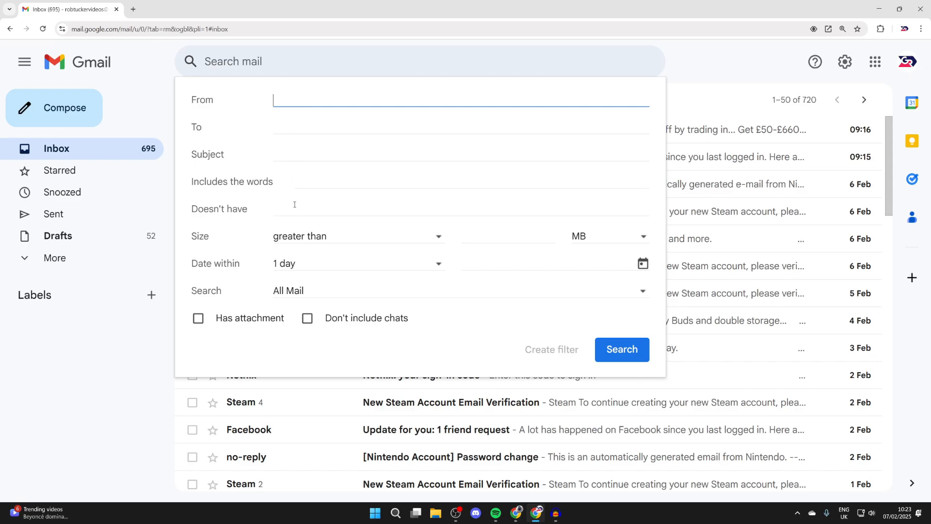
{"action": "mouse_move", "coordinate": [311, 154]}
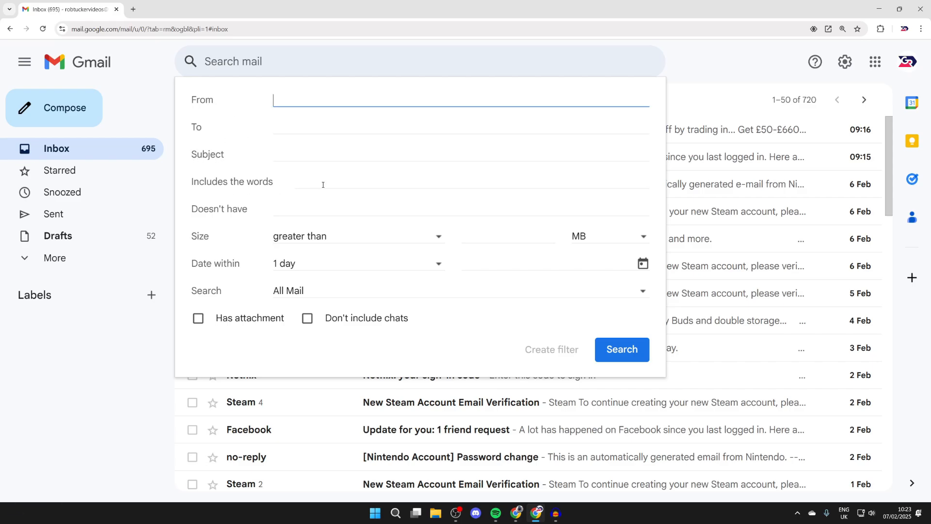
{"action": "left_click", "coordinate": [461, 153]}
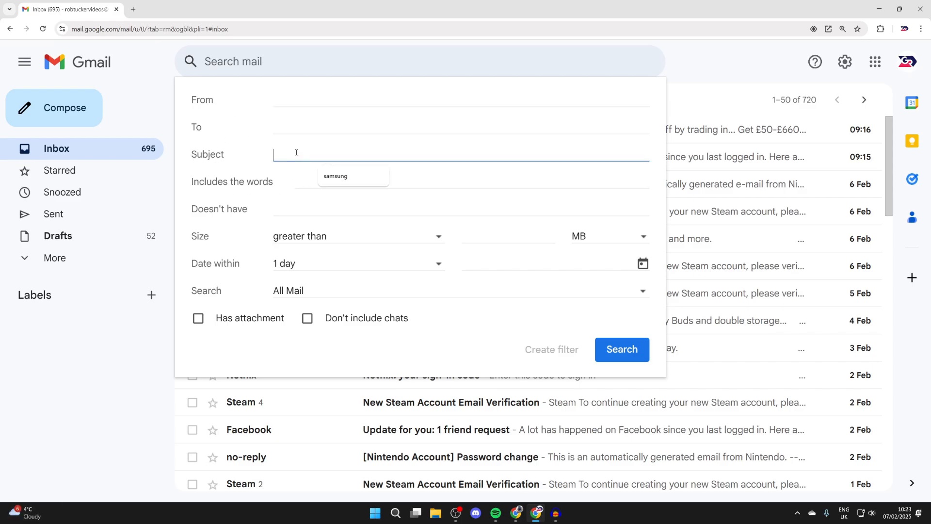
{"action": "left_click", "coordinate": [335, 176]}
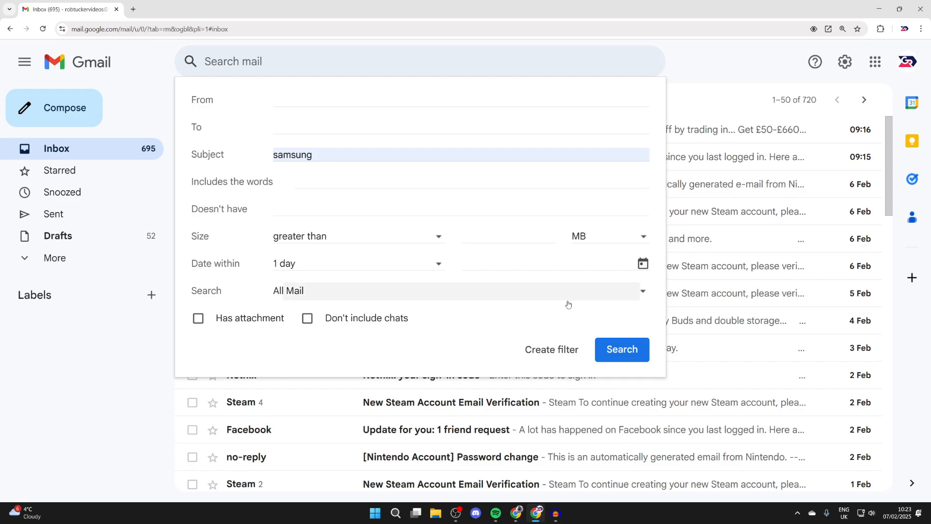
{"action": "mouse_move", "coordinate": [551, 349]}
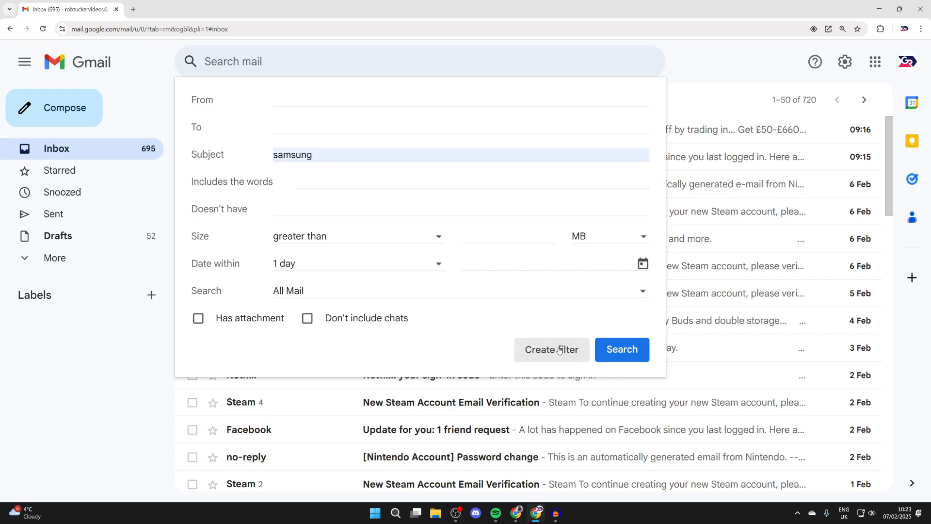
Create the subject 'samsung' filter with the action Never send it to Spam.
{"action": "left_click", "coordinate": [551, 349]}
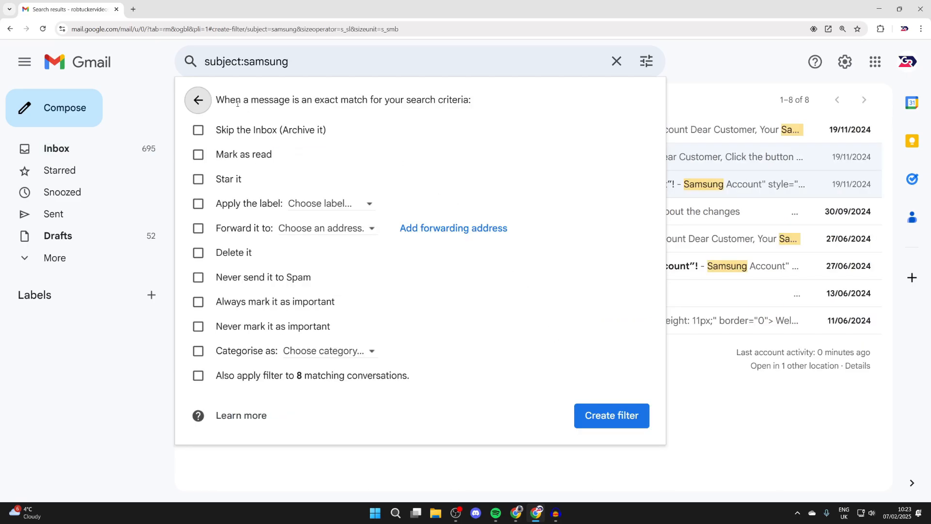
{"action": "mouse_move", "coordinate": [309, 110]}
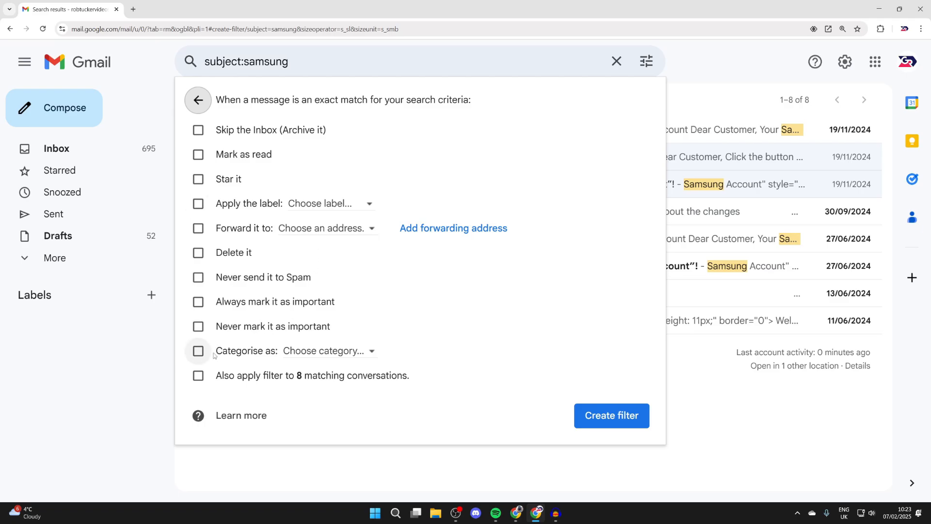
{"action": "left_click", "coordinate": [198, 277]}
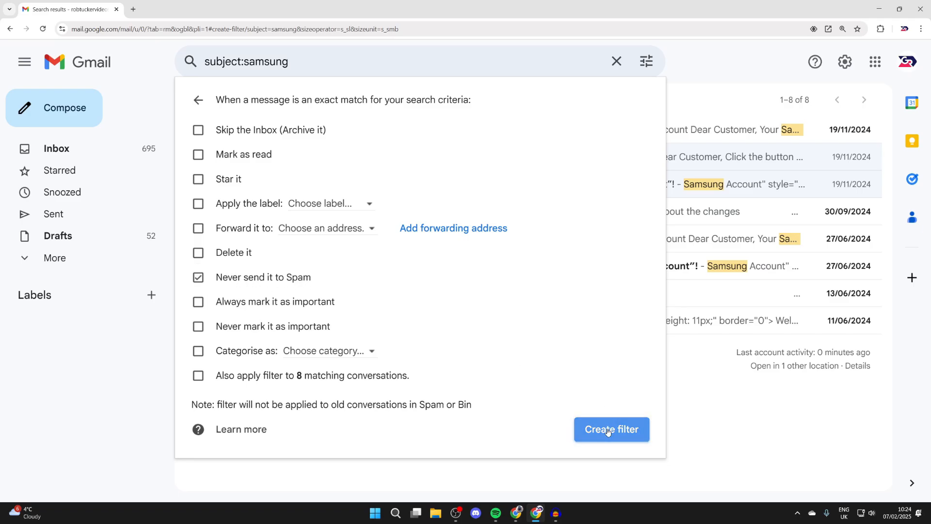
{"action": "left_click", "coordinate": [611, 428]}
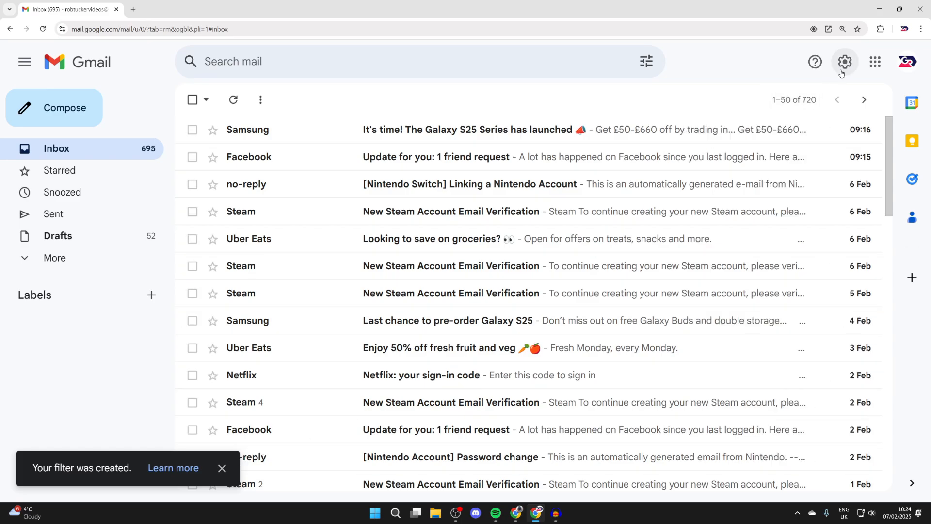
View the subject:samsung filter in Settings under Filters and blocked addresses.
{"action": "left_click", "coordinate": [844, 62]}
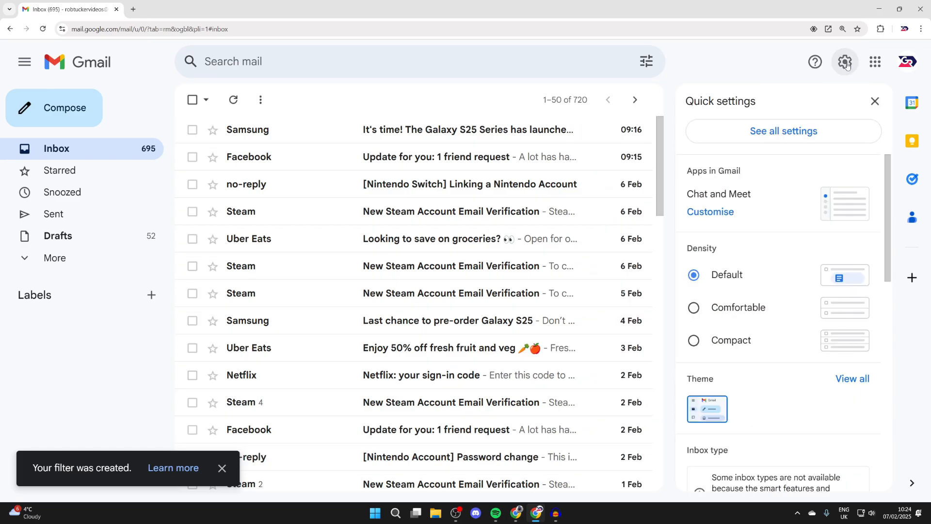
{"action": "left_click", "coordinate": [782, 130]}
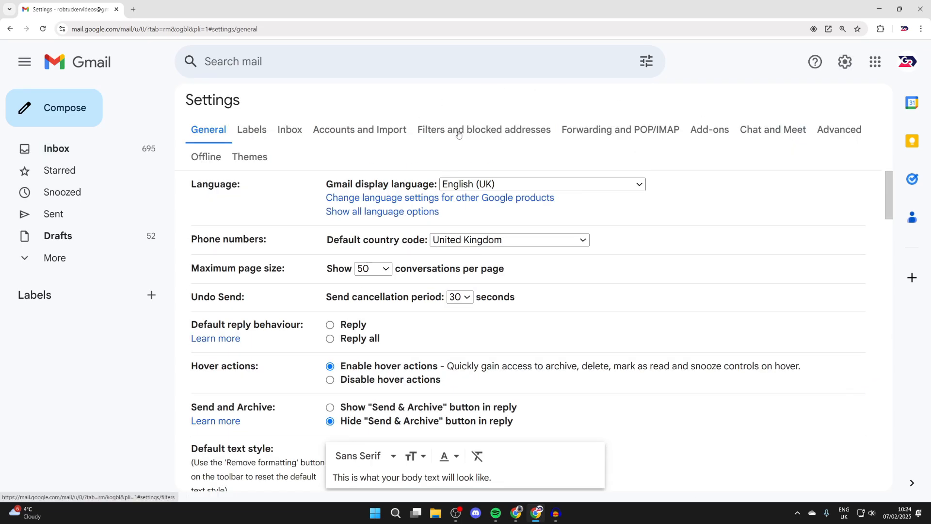
{"action": "left_click", "coordinate": [483, 129]}
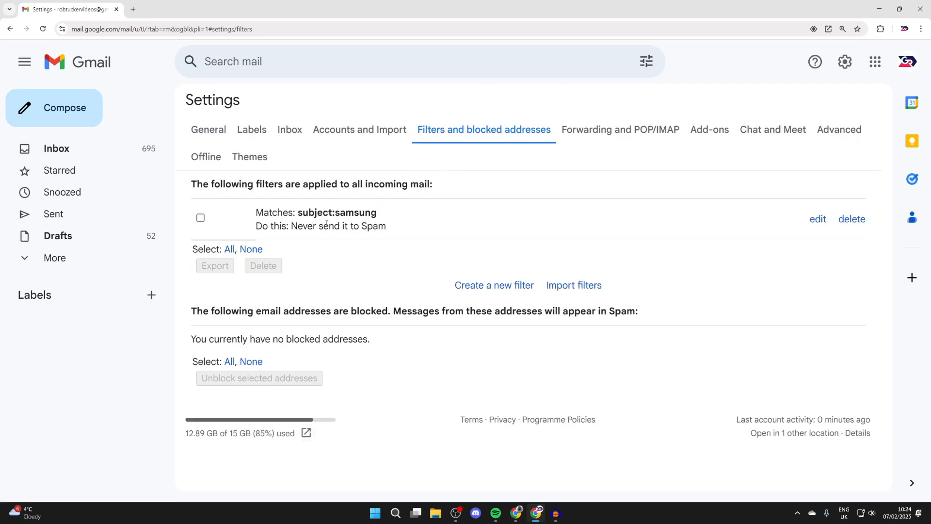